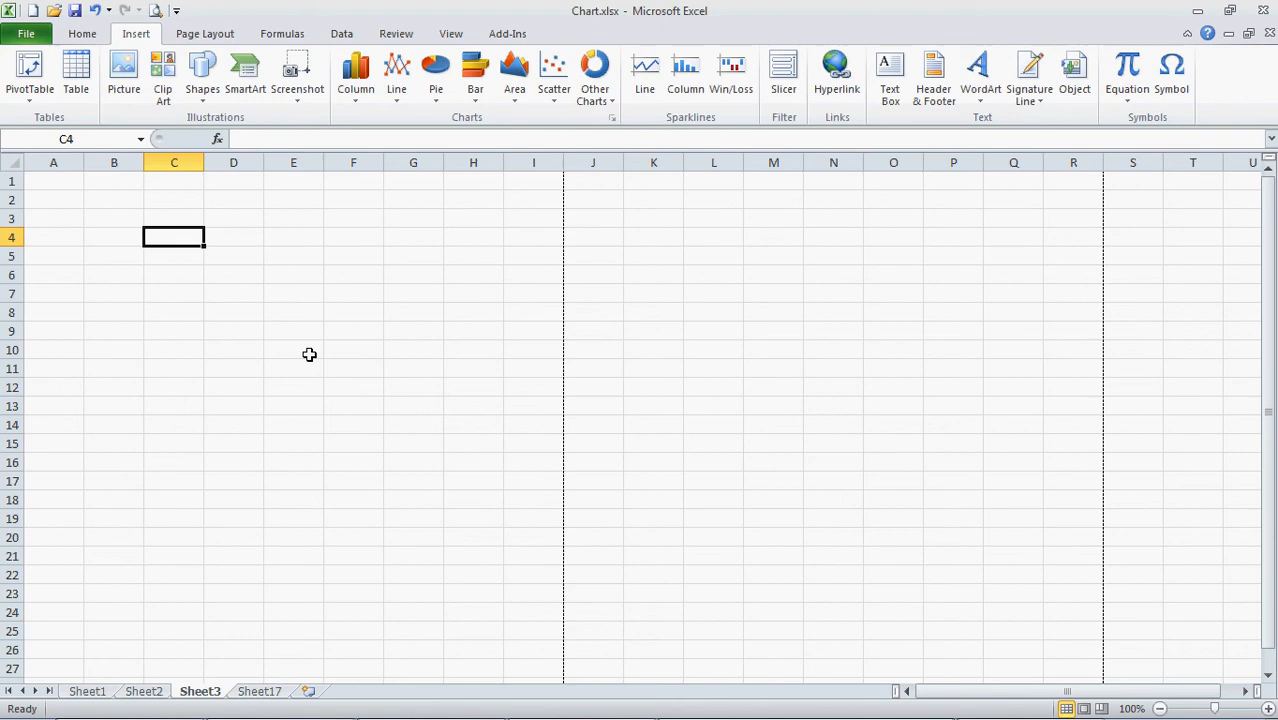
{"action": "mouse_move", "coordinate": [200, 700]}
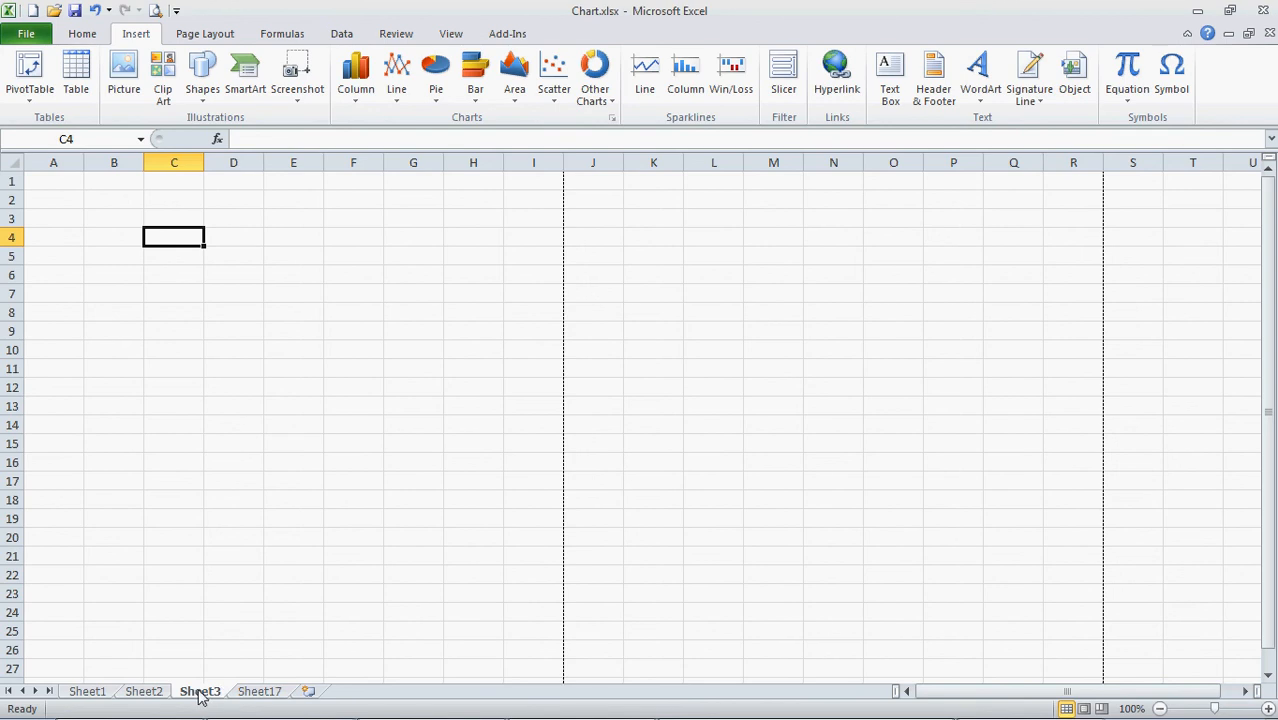
- Rename the Sheet3 tab to 'My Main Sheet' via its context menu and confirm
{"action": "right_click", "coordinate": [199, 691]}
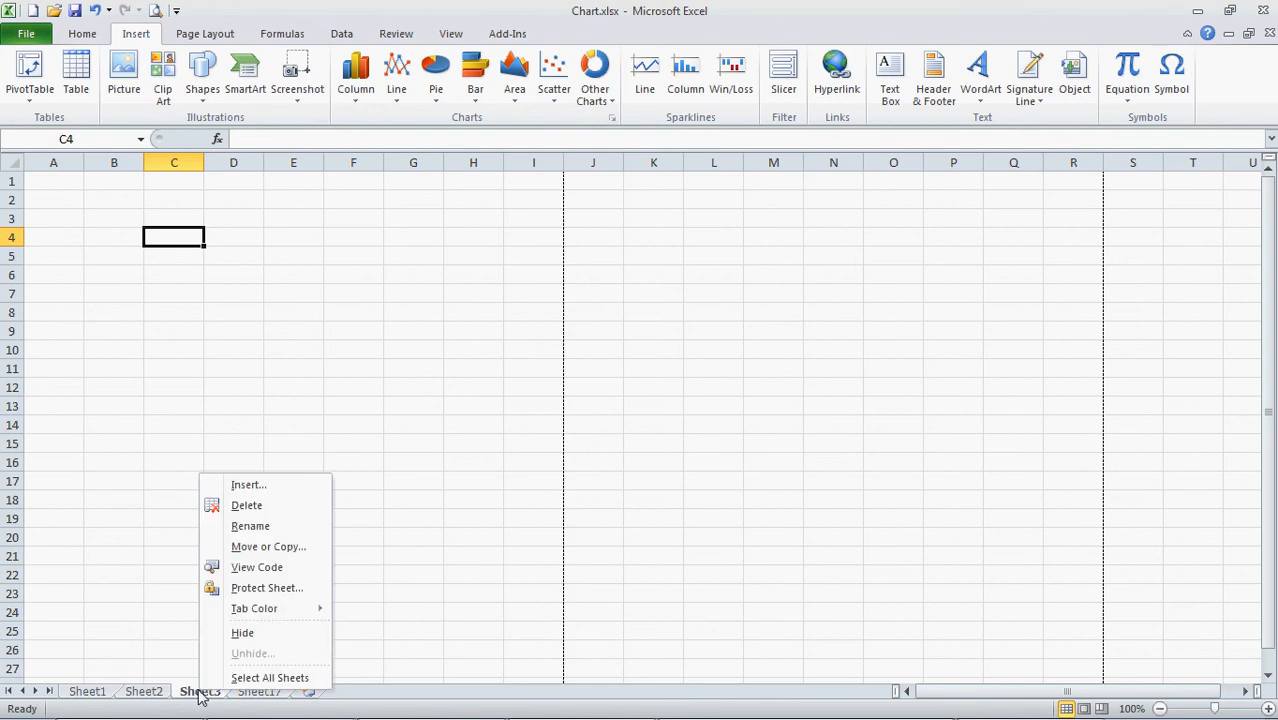
{"action": "mouse_move", "coordinate": [267, 546]}
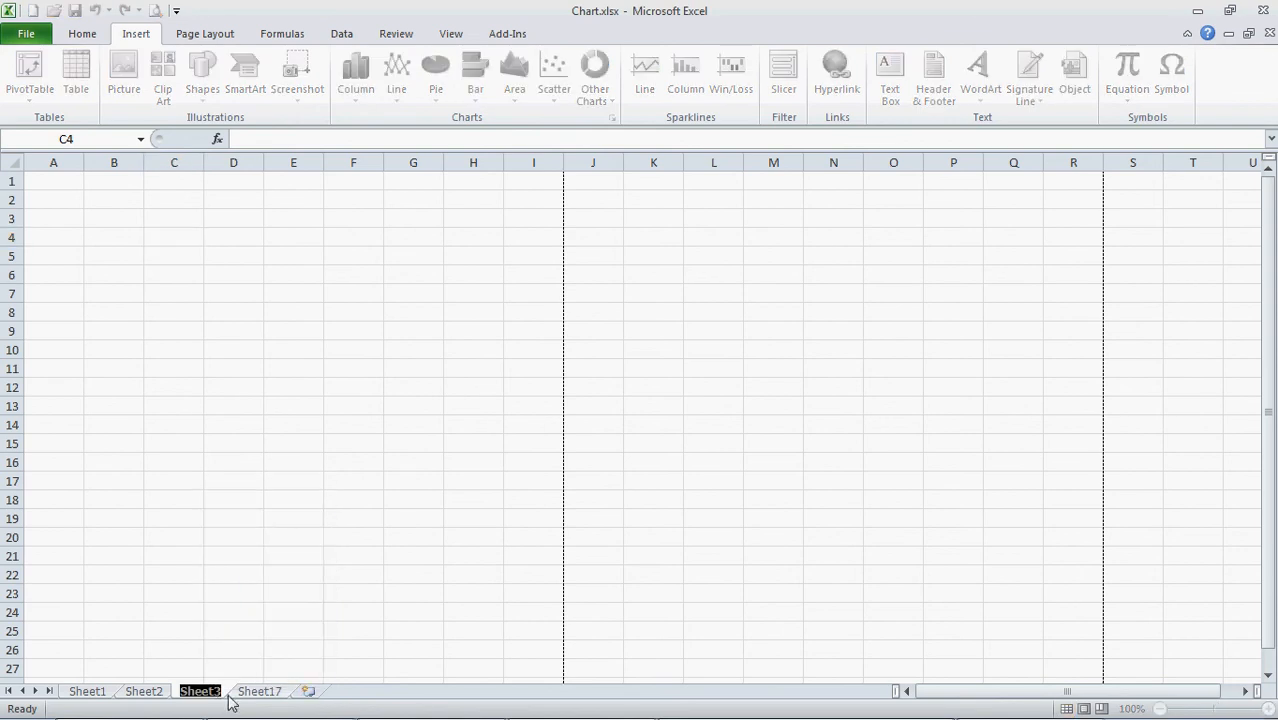
{"action": "mouse_move", "coordinate": [353, 662]}
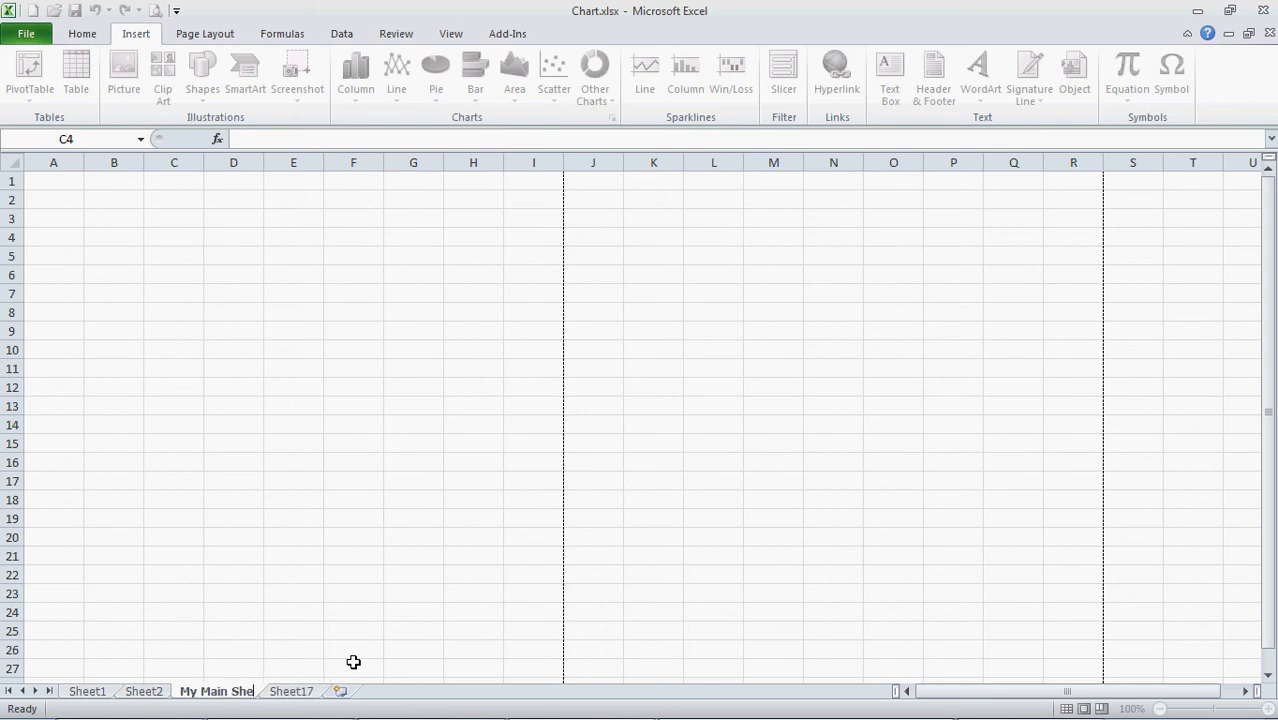
{"action": "left_click", "coordinate": [174, 237]}
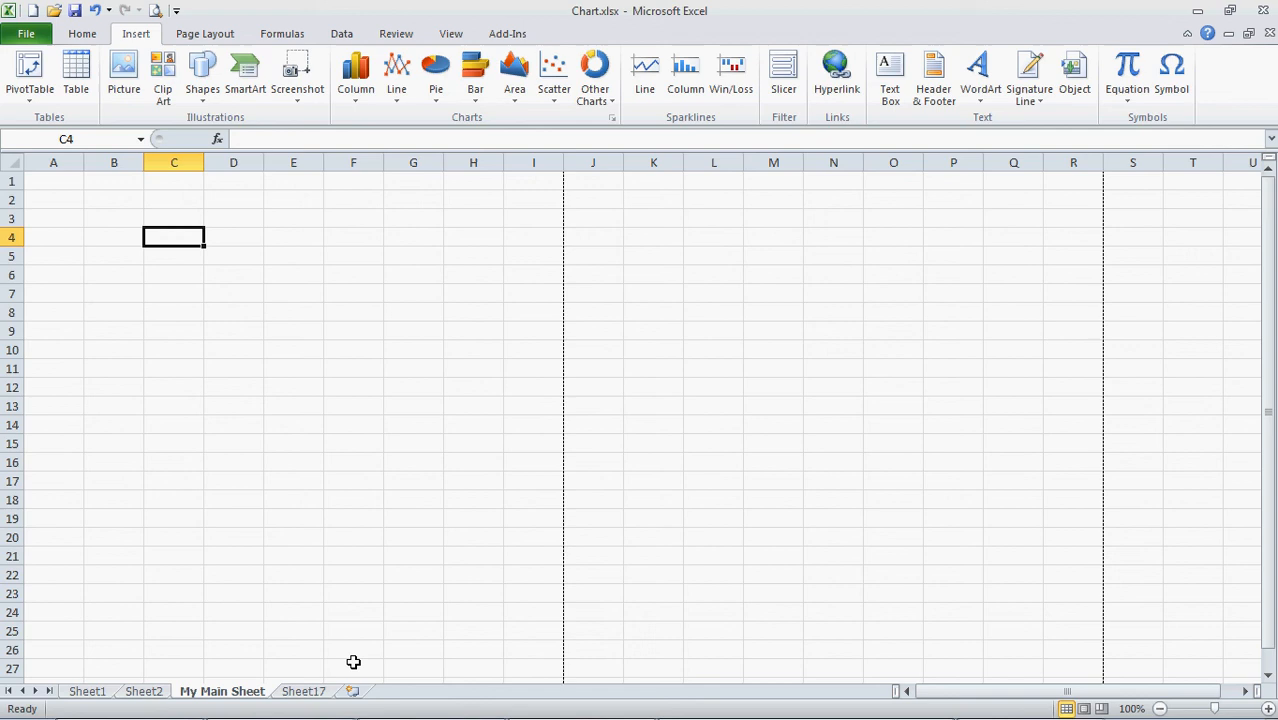
{"action": "mouse_move", "coordinate": [248, 697]}
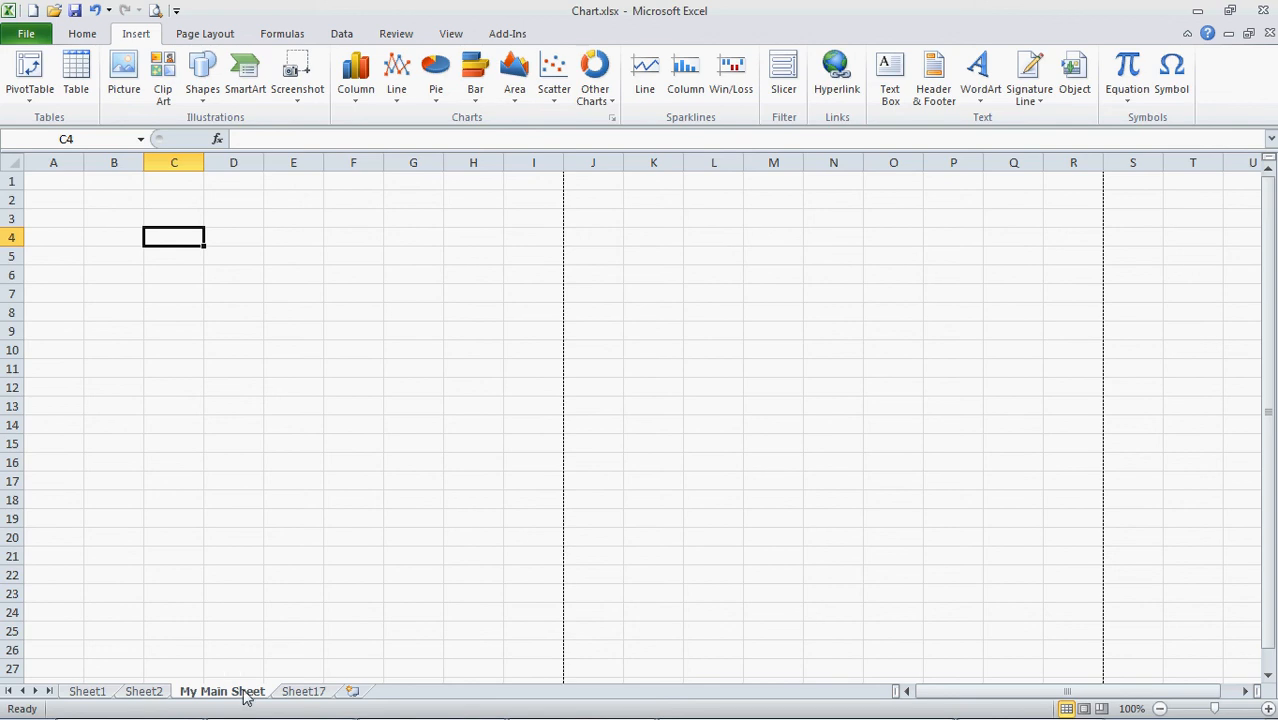